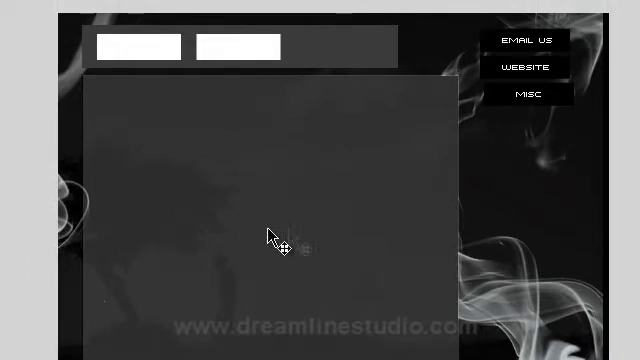
{"action": "mouse_move", "coordinate": [268, 74]}
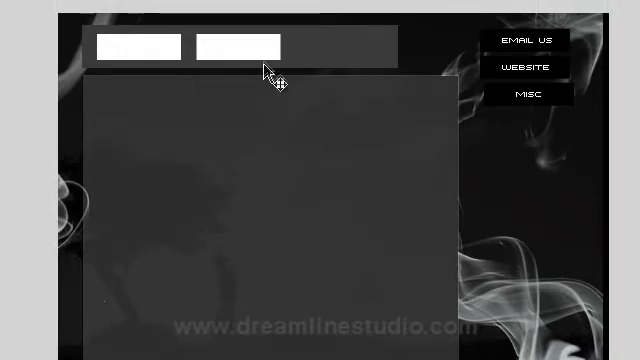
{"action": "mouse_move", "coordinate": [364, 140]}
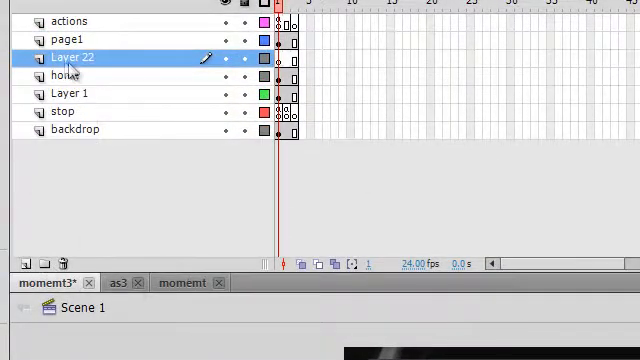
- Rename the newly added layer to TEXT
{"action": "double_click", "coordinate": [70, 56]}
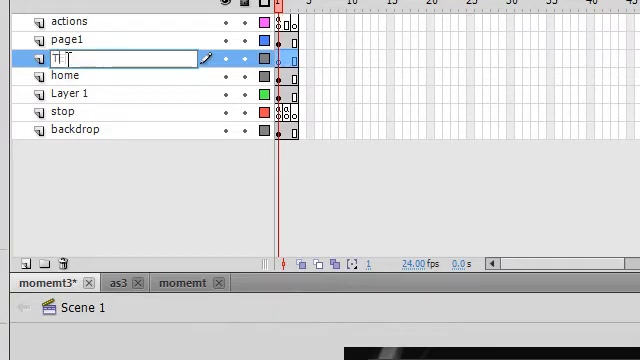
{"action": "type", "text": "TEXT"}
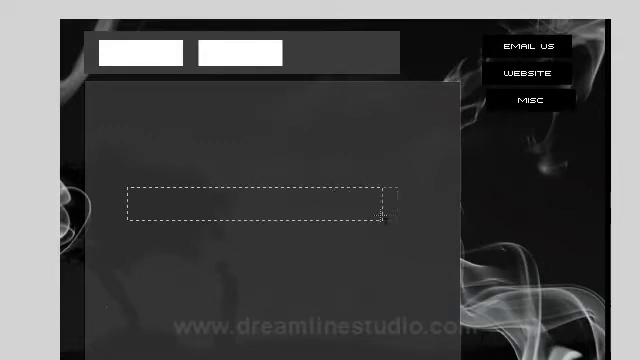
- Correct the mistyped letters so the content text box reads Home
{"action": "type", "text": "hO"}
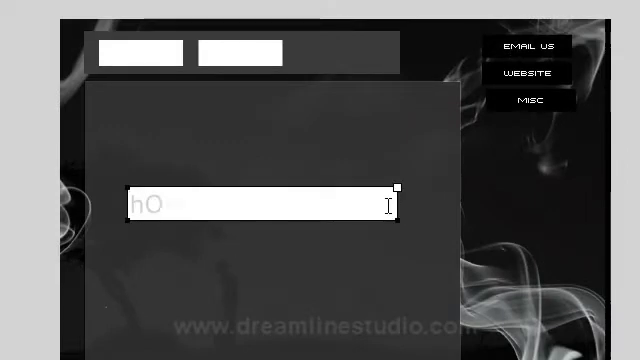
{"action": "type", "text": "H"}
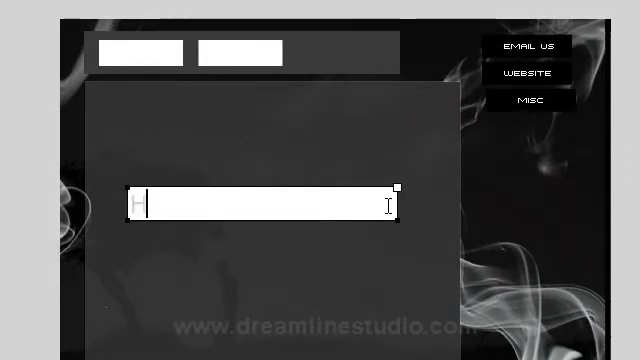
{"action": "type", "text": "ome"}
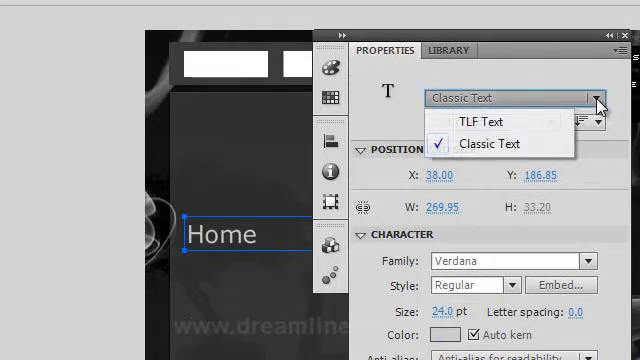
- Switch the Home text box from TLF Text to Classic Text in Properties
{"action": "left_click", "coordinate": [508, 144]}
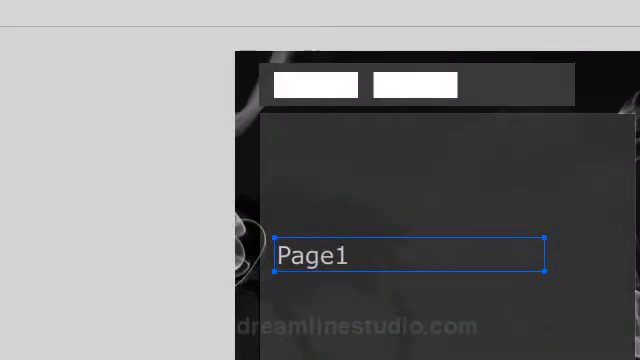
- Keep the first frame's content text reading Home while the second reads Page1
{"action": "type", "text": "Home"}
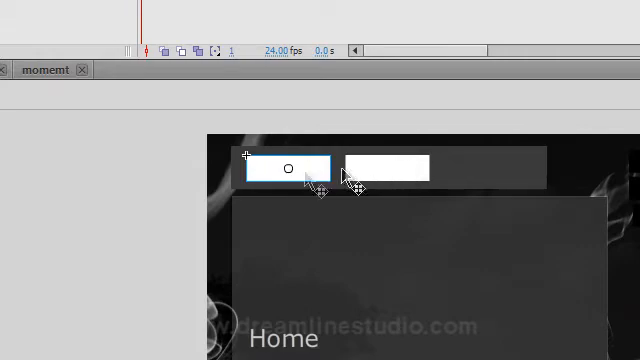
{"action": "mouse_move", "coordinate": [262, 172]}
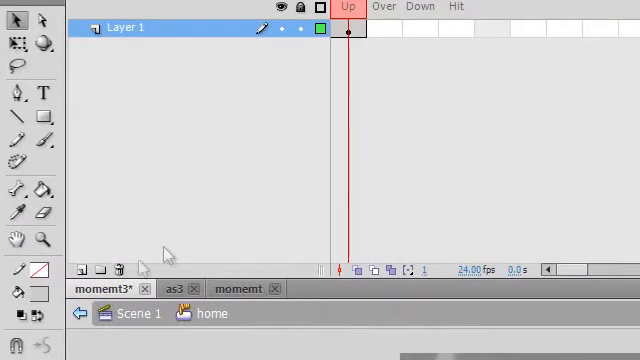
- Add a Home text label inside the home button symbol's Up frame
{"action": "left_click", "coordinate": [84, 270]}
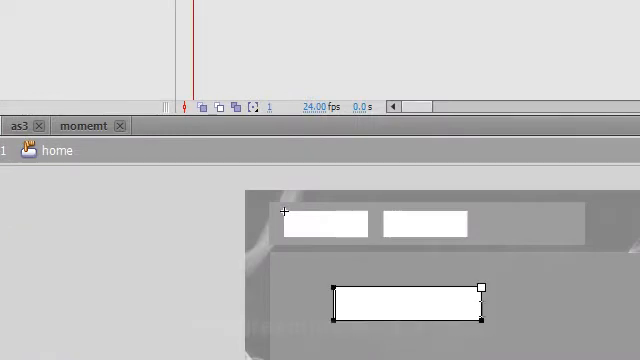
{"action": "type", "text": "Home"}
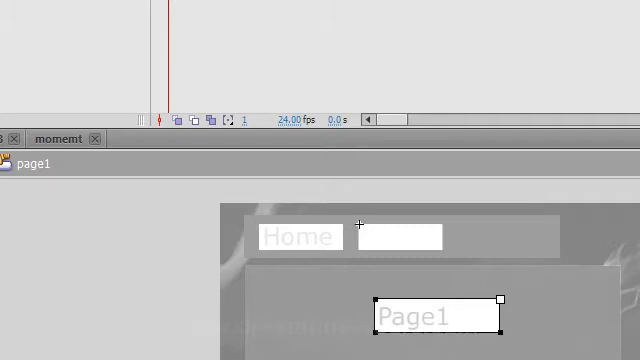
- Move the Page1 label onto the second navigation button shape
{"action": "left_click_drag", "start_coordinate": [436, 316], "coordinate": [404, 234]}
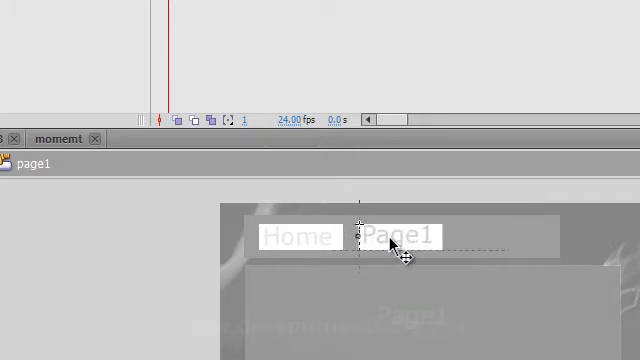
{"action": "left_click", "coordinate": [400, 236]}
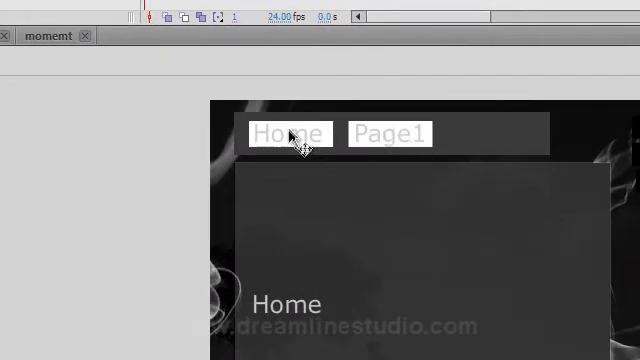
{"action": "mouse_move", "coordinate": [298, 144]}
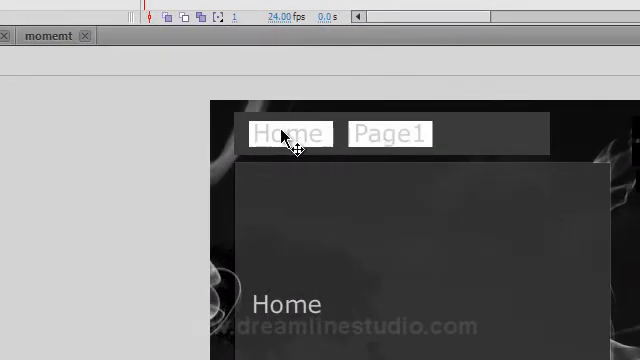
- Select the Home button instance on the main stage
{"action": "left_click", "coordinate": [388, 132]}
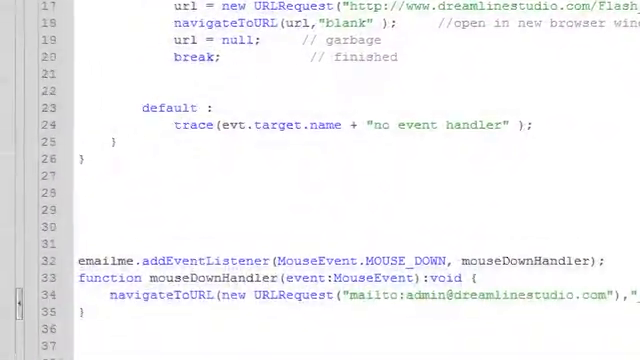
- Select the home instance name in the click-handler code to reuse for page1
{"action": "scroll", "scroll_direction": "down", "scroll_amount": 3}
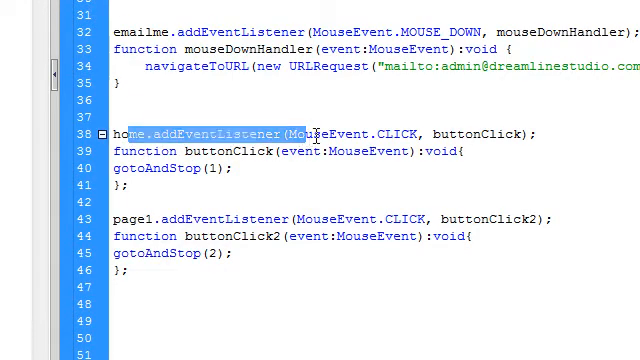
{"action": "double_click", "coordinate": [136, 134]}
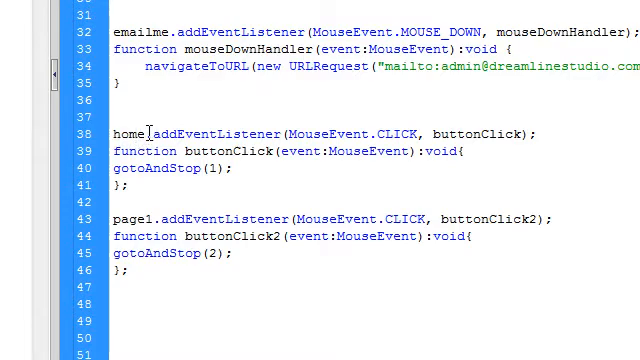
{"action": "double_click", "coordinate": [124, 134]}
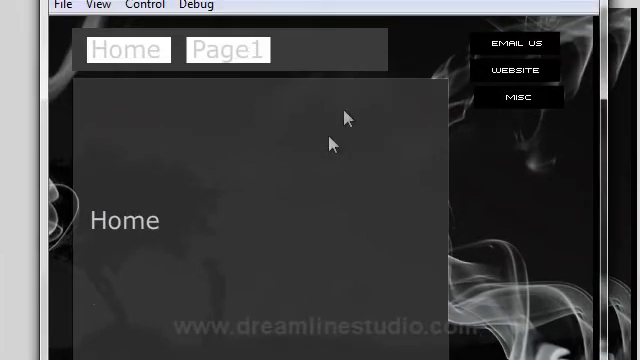
{"action": "mouse_move", "coordinate": [144, 144]}
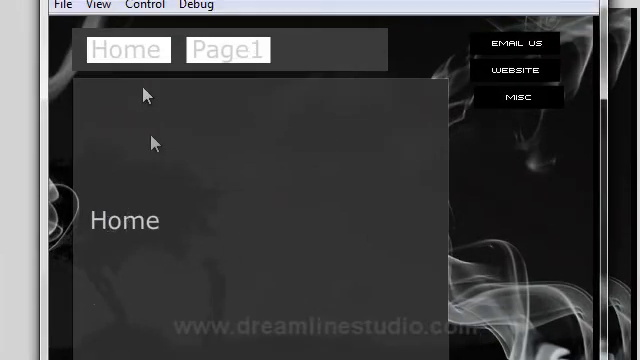
- Click Page1 then Home in Flash Player to confirm the page text switches
{"action": "left_click", "coordinate": [228, 48]}
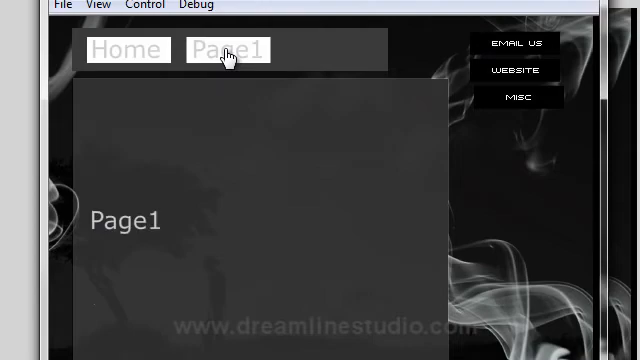
{"action": "mouse_move", "coordinate": [124, 62]}
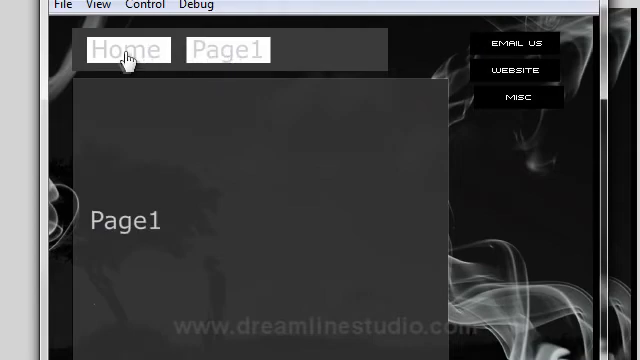
{"action": "left_click", "coordinate": [128, 48]}
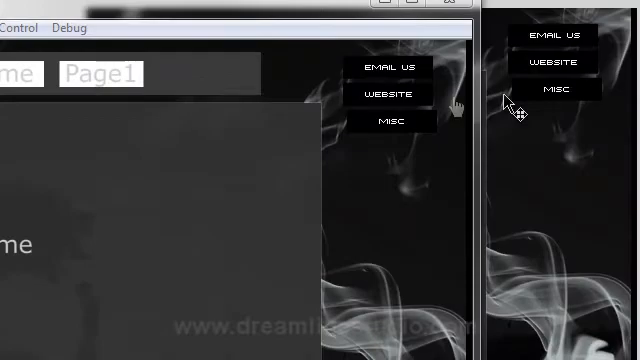
{"action": "mouse_move", "coordinate": [386, 94]}
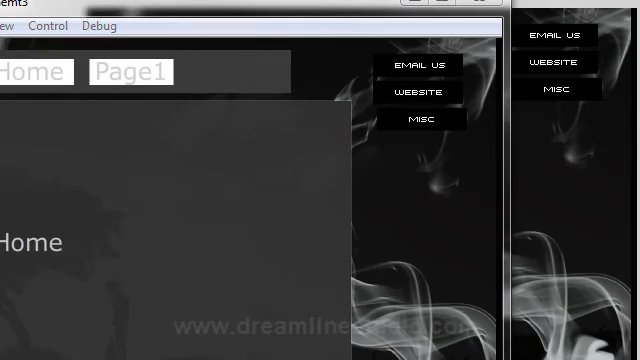
{"action": "mouse_move", "coordinate": [336, 12]}
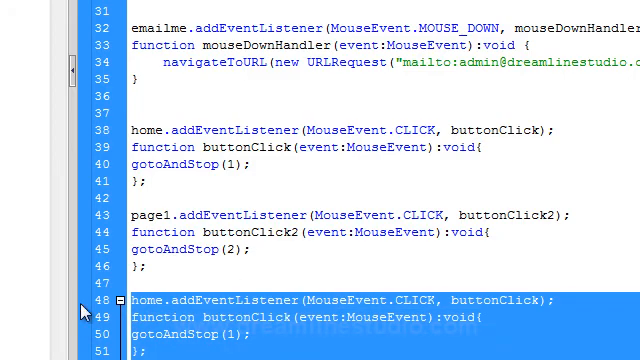
- Delete the duplicated home.addEventListener block at the end of the script
{"action": "key", "text": "Delete"}
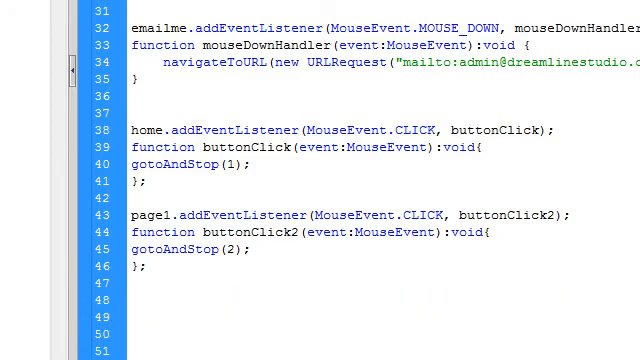